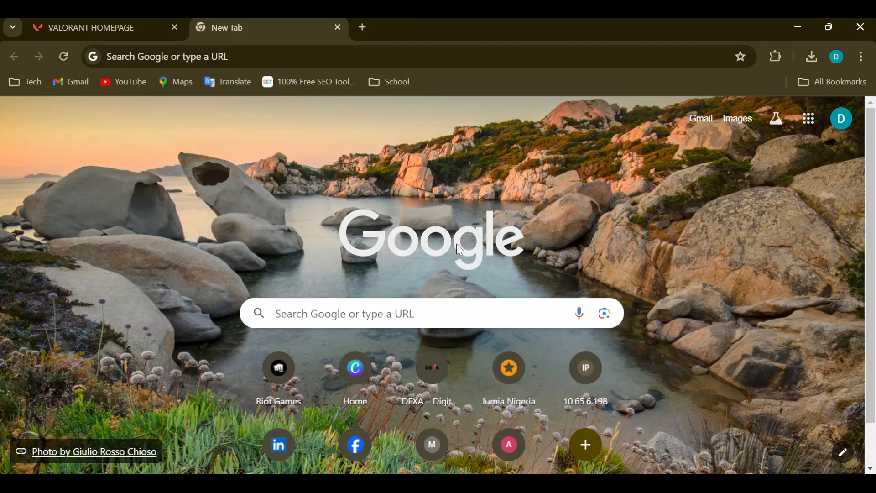
mouse_move(362, 250)
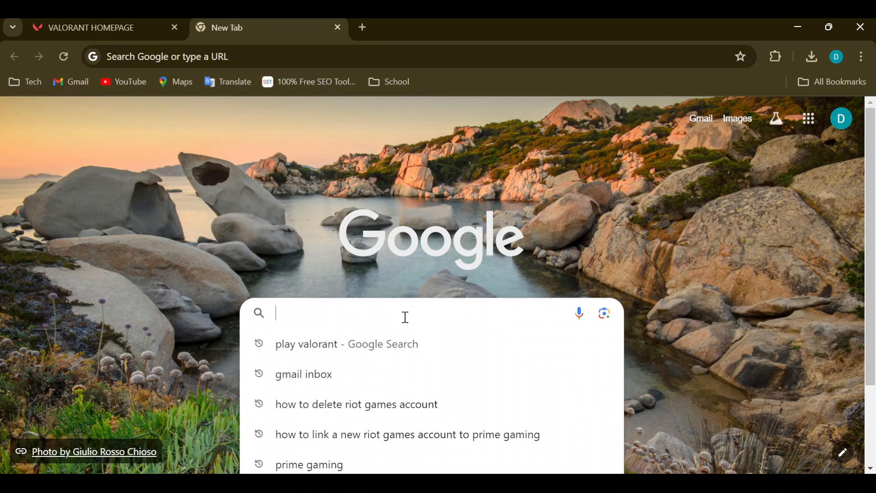
mouse_move(333, 446)
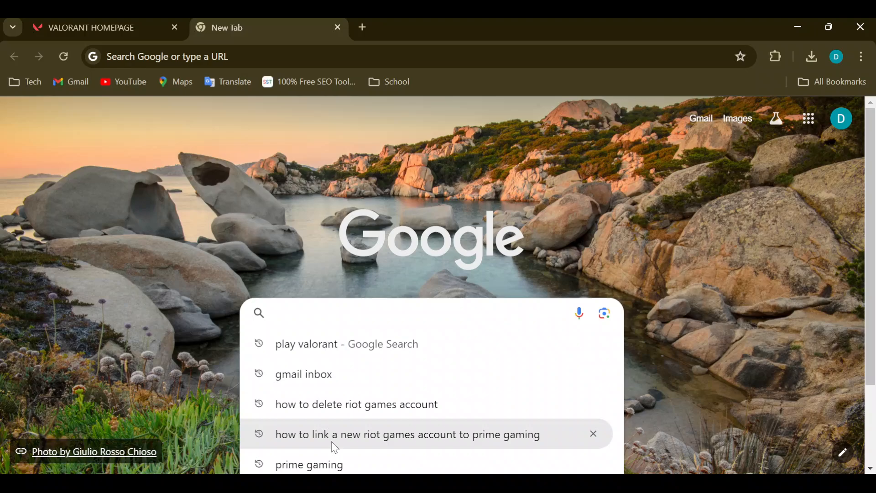
- Search Google for 'prime gaming' using the search history suggestion
click(309, 465)
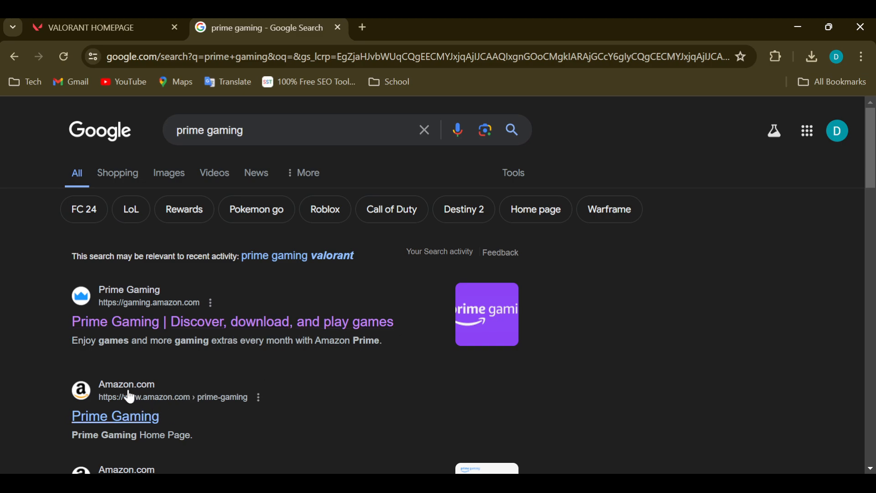
- Open the 'Prime Gaming | Discover, download, and play games' search result
click(232, 321)
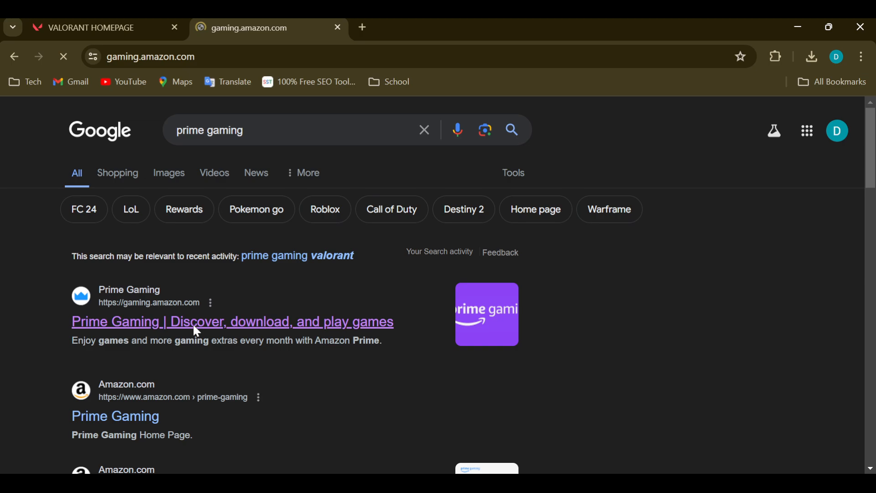
click(232, 321)
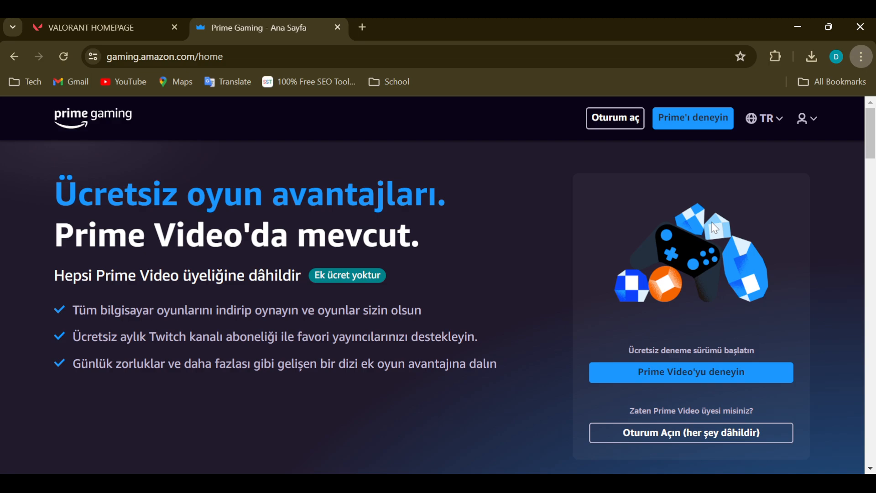
mouse_move(719, 343)
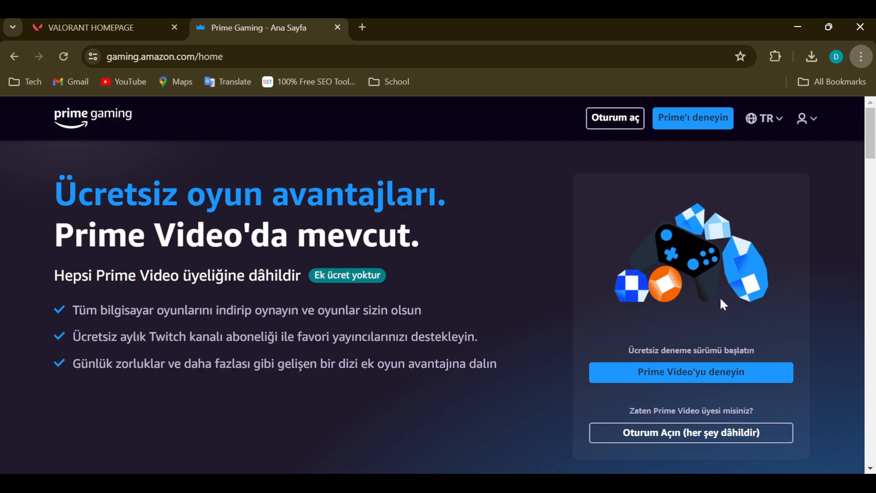
mouse_move(717, 319)
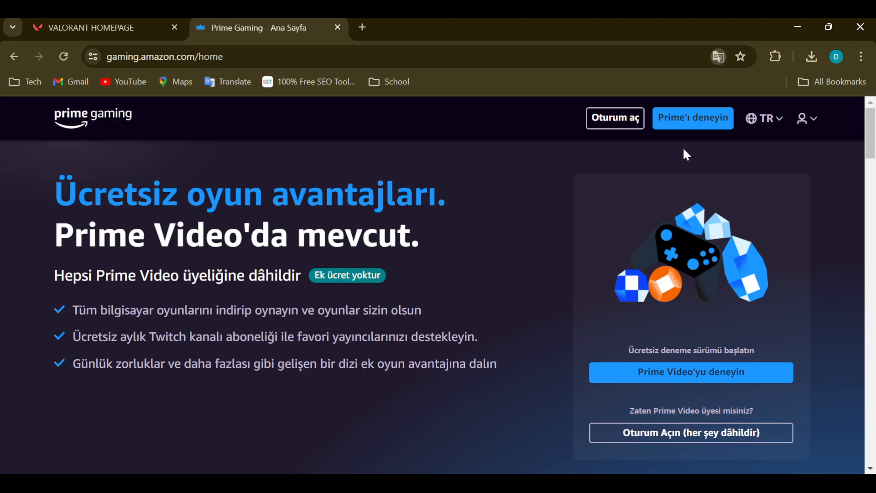
mouse_move(675, 94)
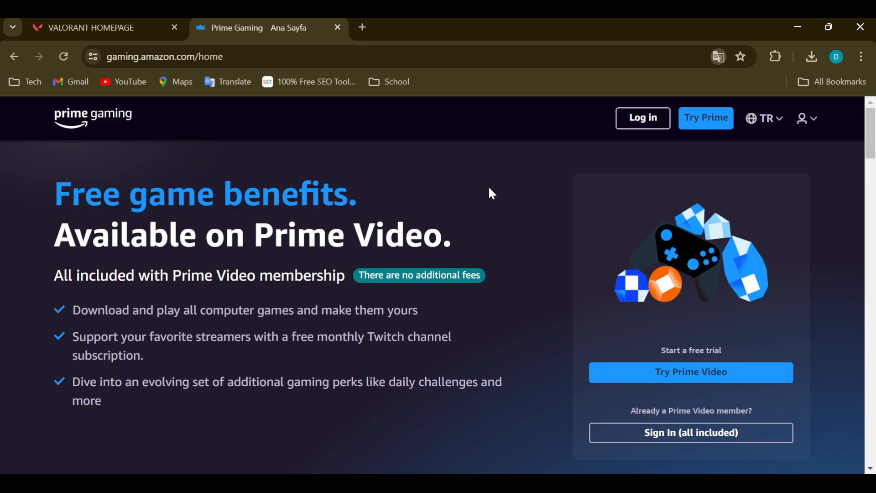
mouse_move(496, 236)
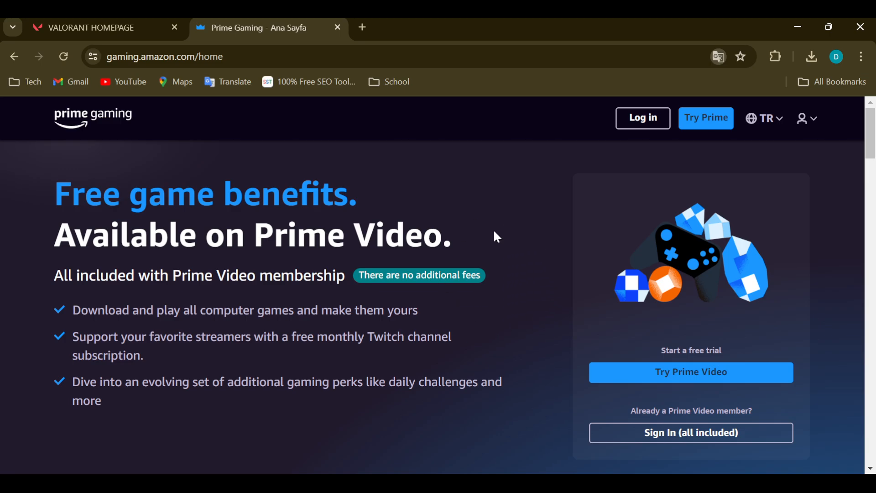
- Scroll through the free games, challenges and in-game loot sections of the home page
scroll(down, 3)
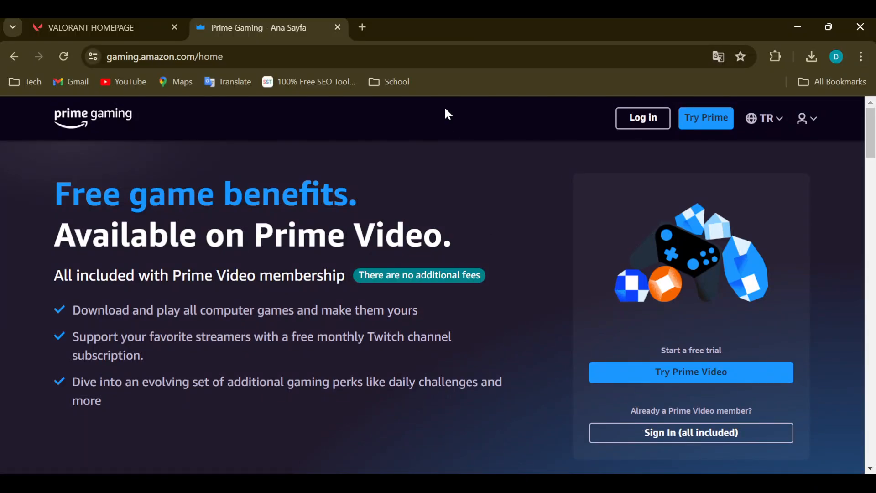
scroll(down, 3)
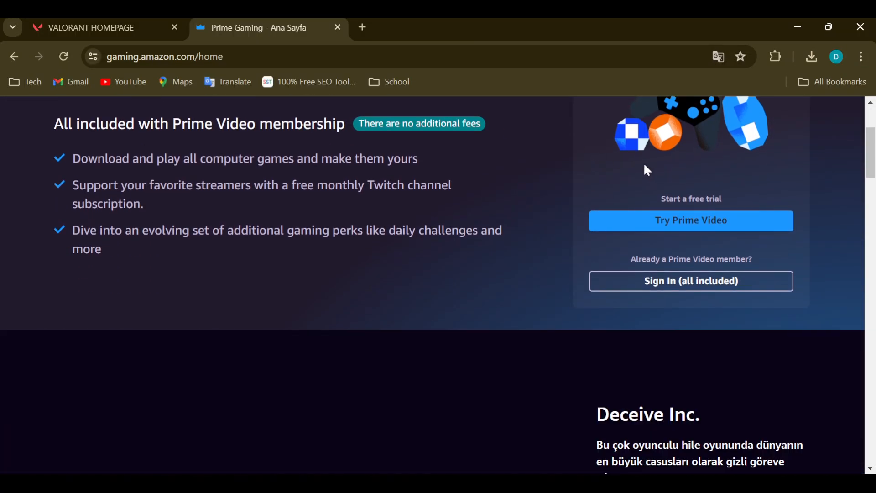
scroll(down, 3)
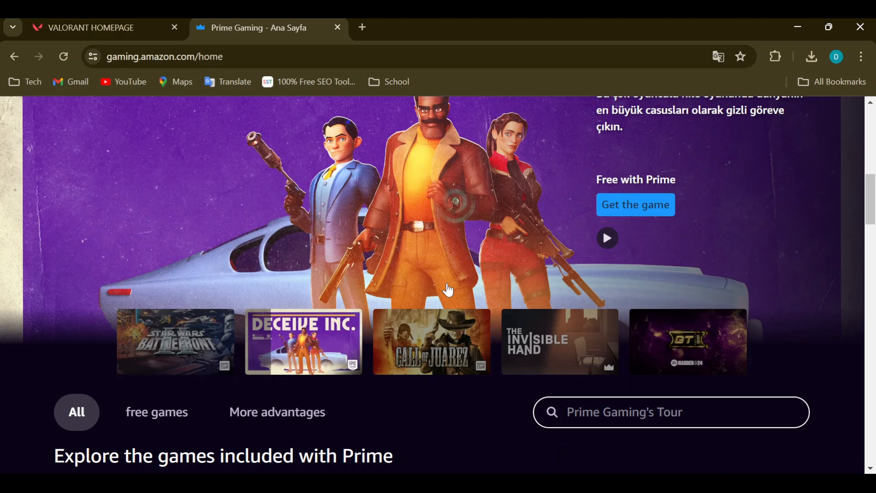
scroll(down, 3)
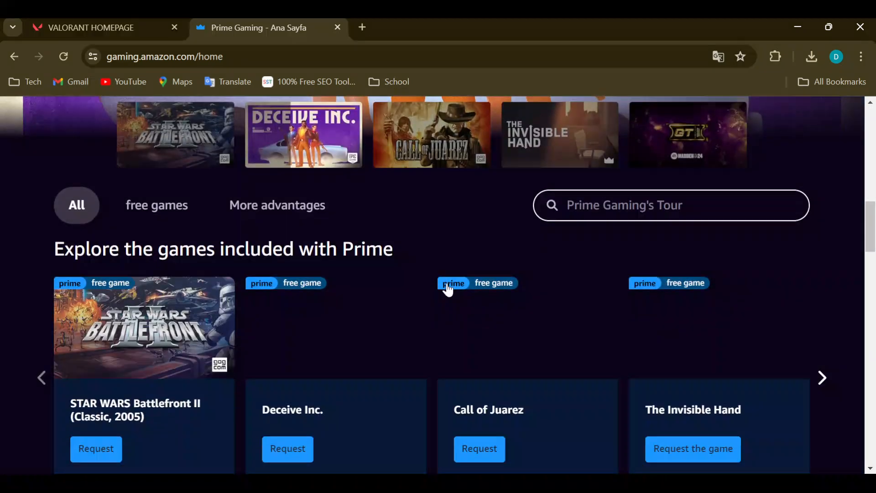
scroll(down, 3)
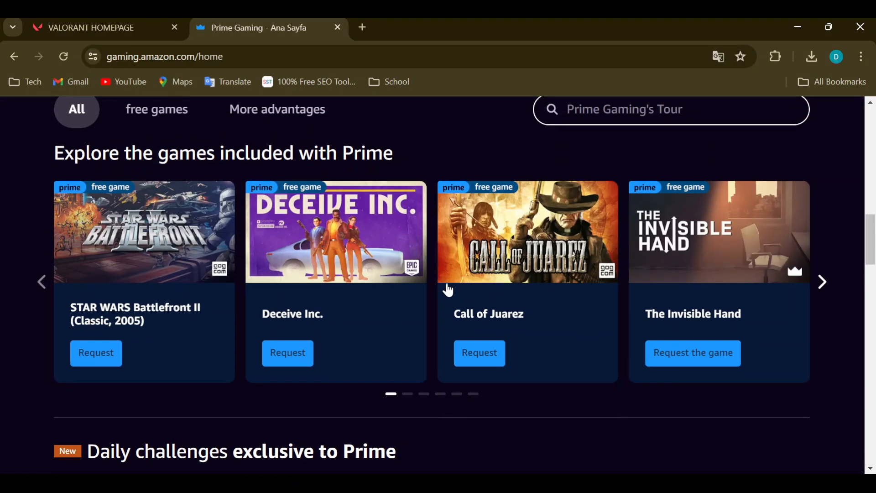
scroll(down, 3)
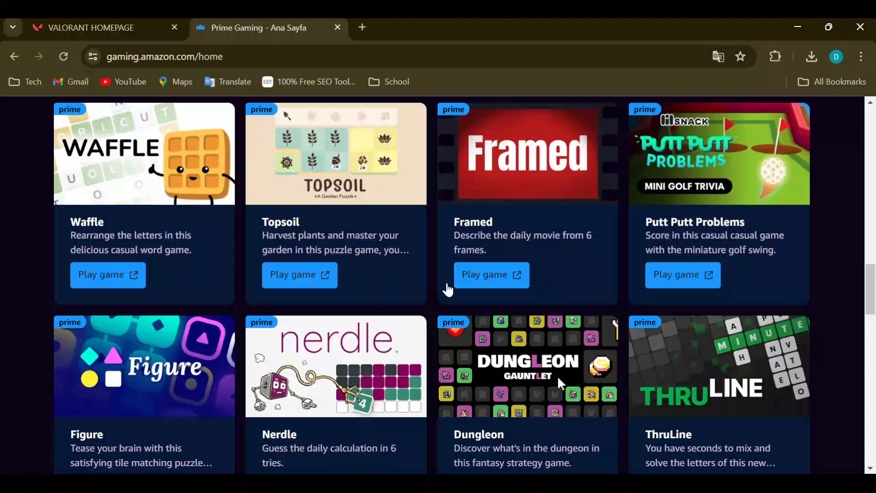
scroll(down, 3)
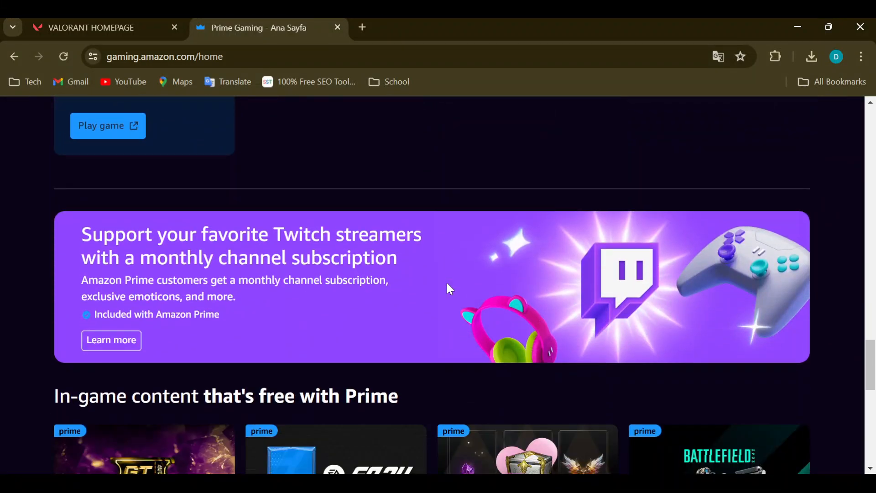
scroll(down, 3)
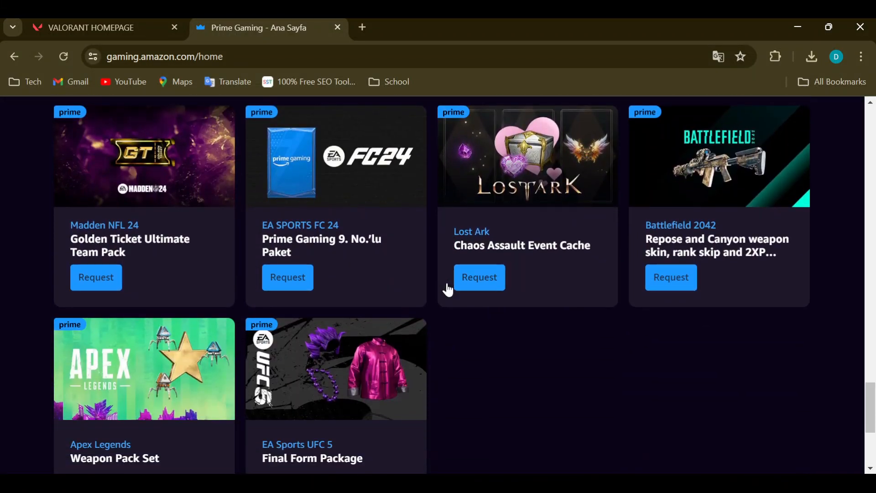
scroll(down, 3)
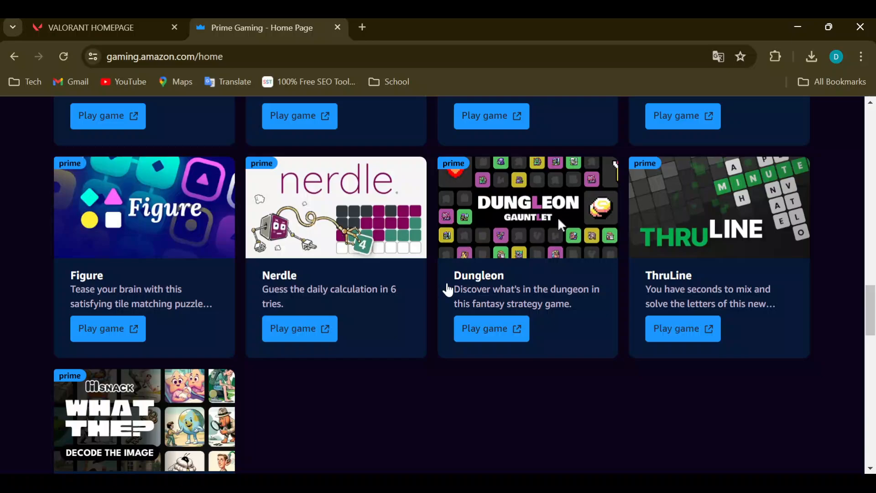
scroll(up, 3)
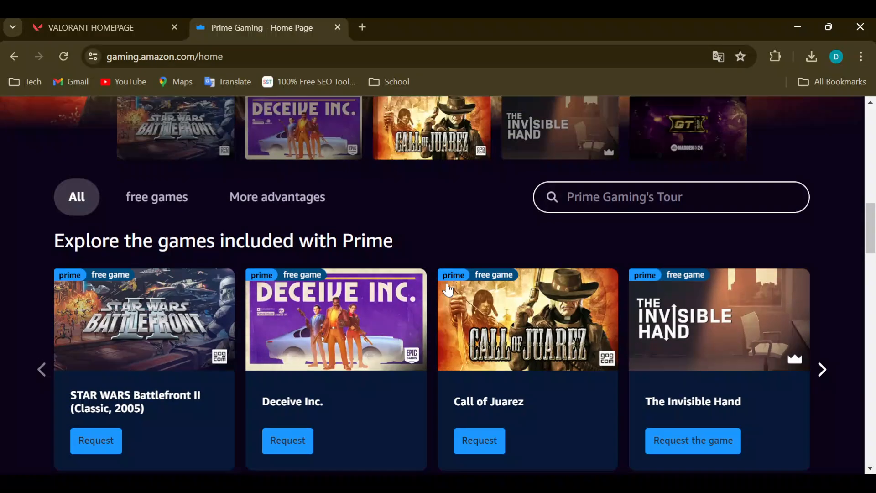
scroll(down, 3)
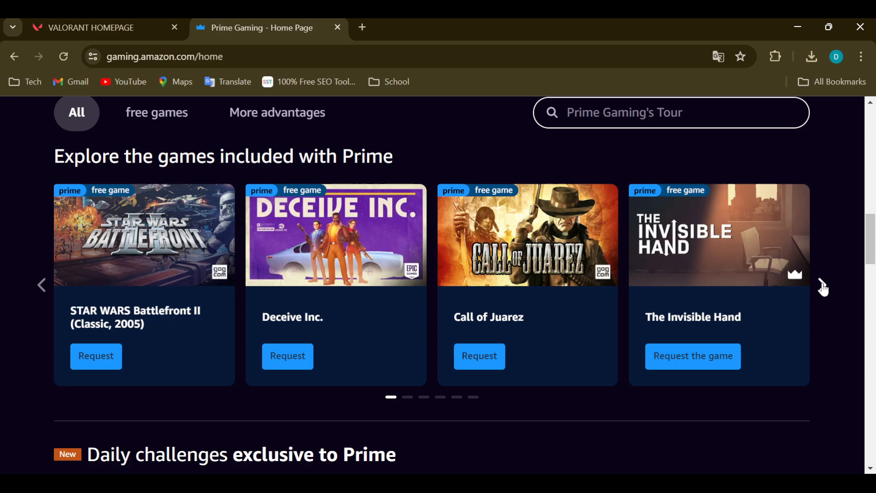
- Advance the 'Explore the games included with Prime' carousel four times, then back once
click(822, 285)
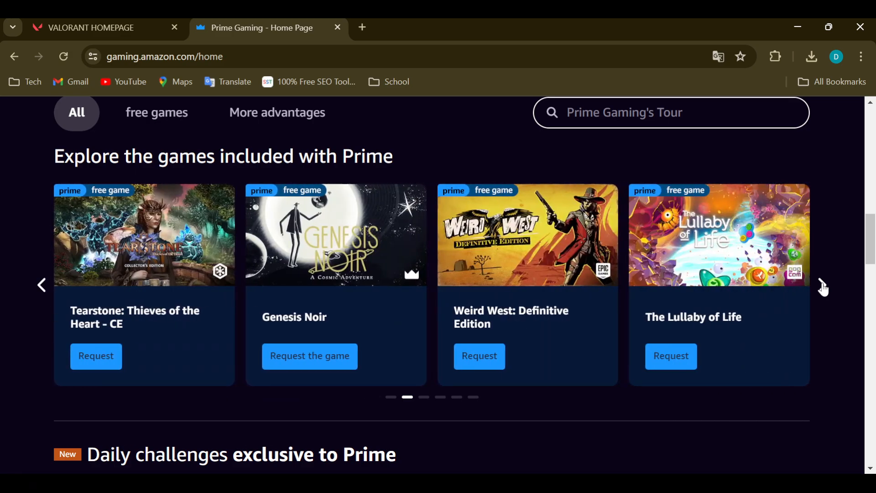
click(822, 285)
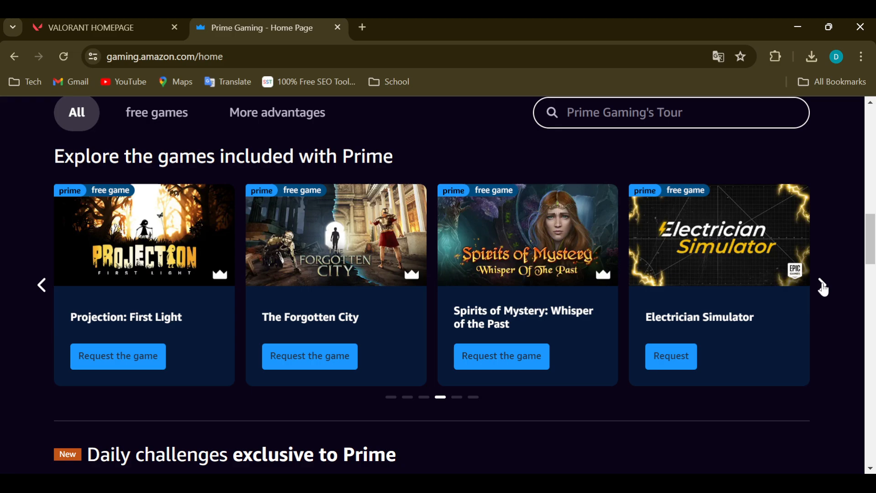
click(823, 286)
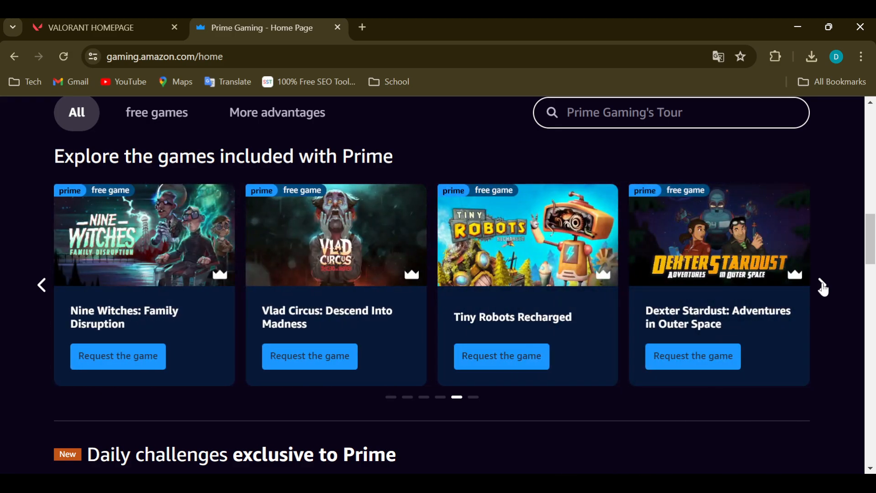
click(821, 285)
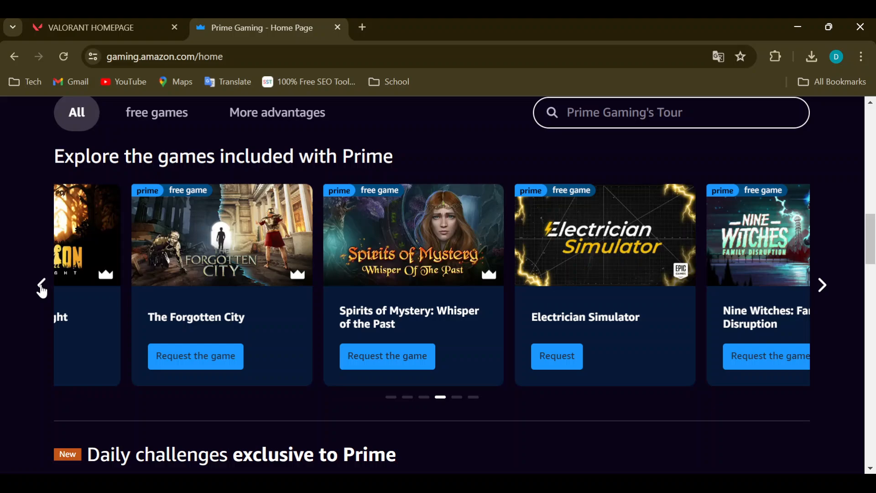
click(41, 285)
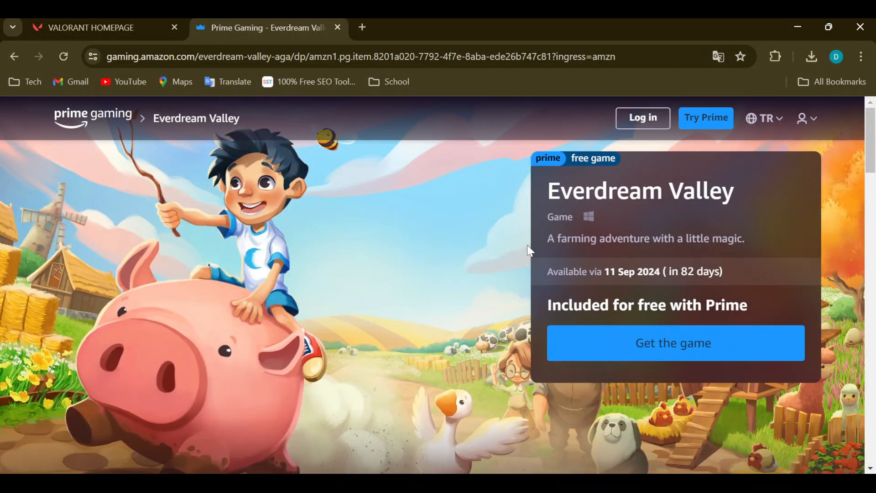
mouse_move(590, 164)
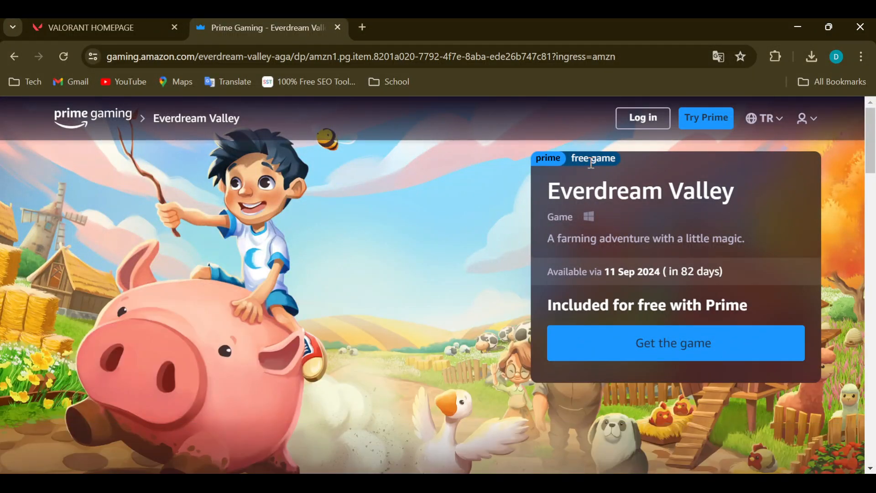
mouse_move(625, 172)
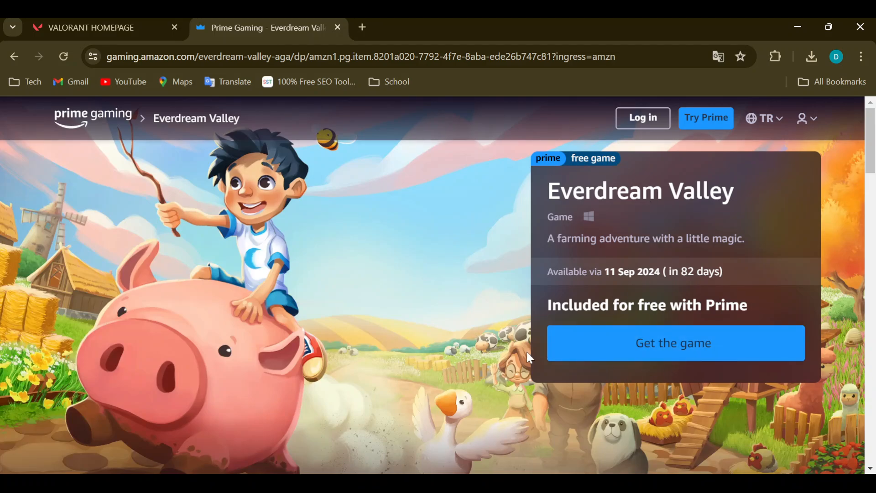
- Scroll Everdream Valley's page down to Other things you might like and Frequently asked Questions
scroll(down, 3)
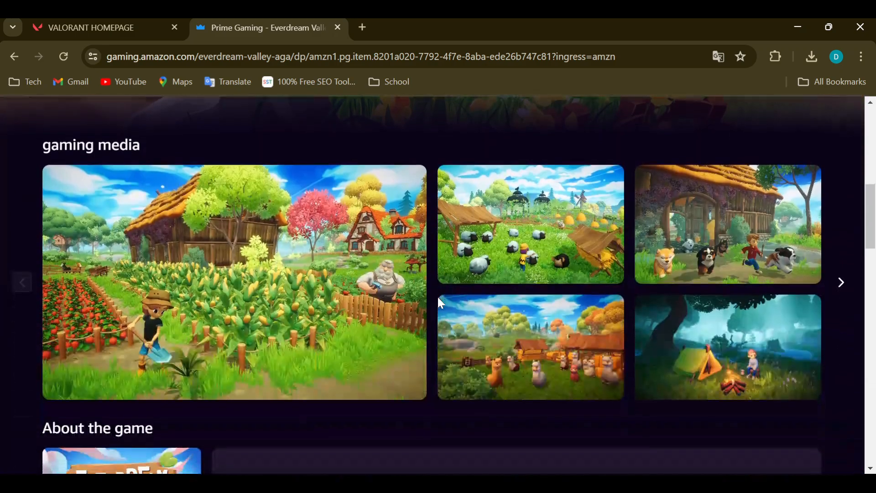
scroll(down, 3)
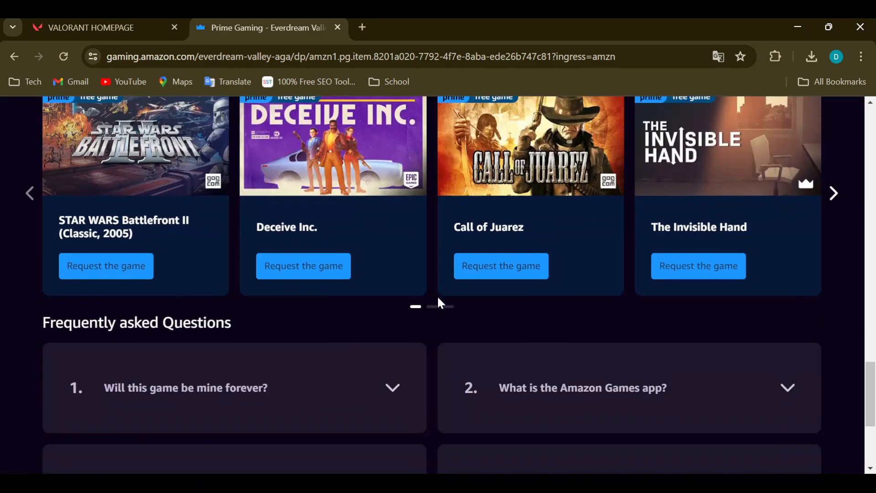
scroll(down, 3)
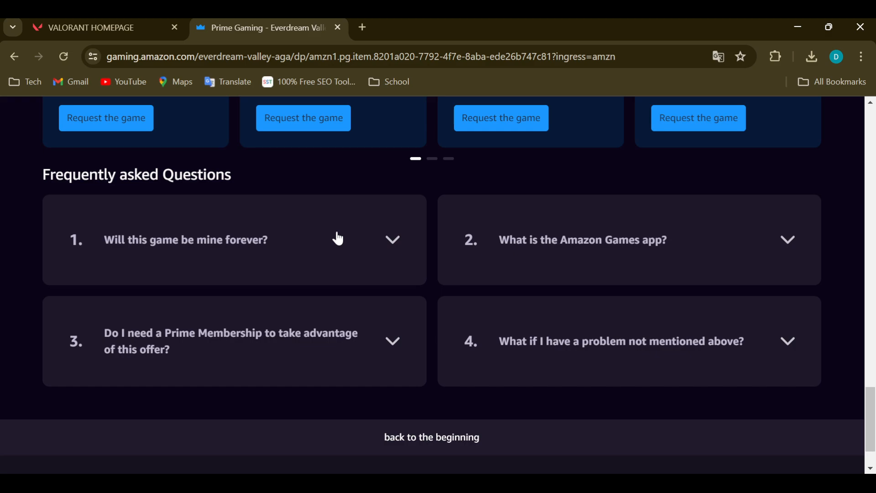
mouse_move(425, 192)
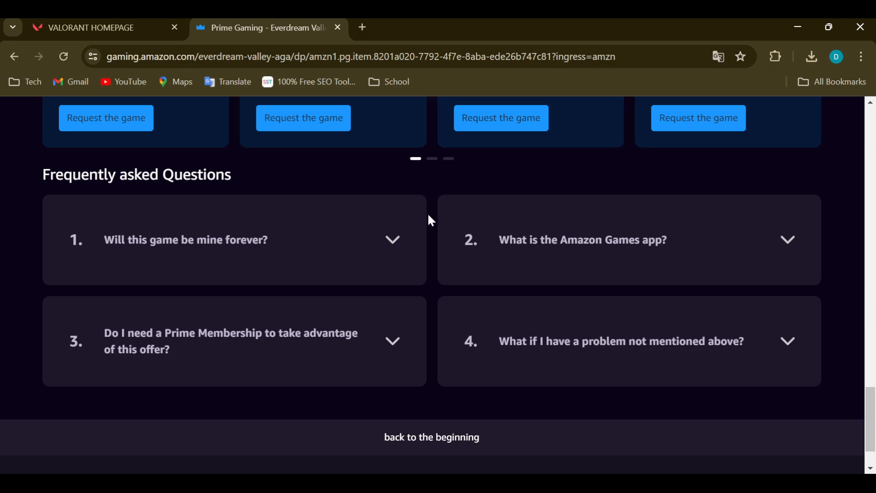
mouse_move(319, 292)
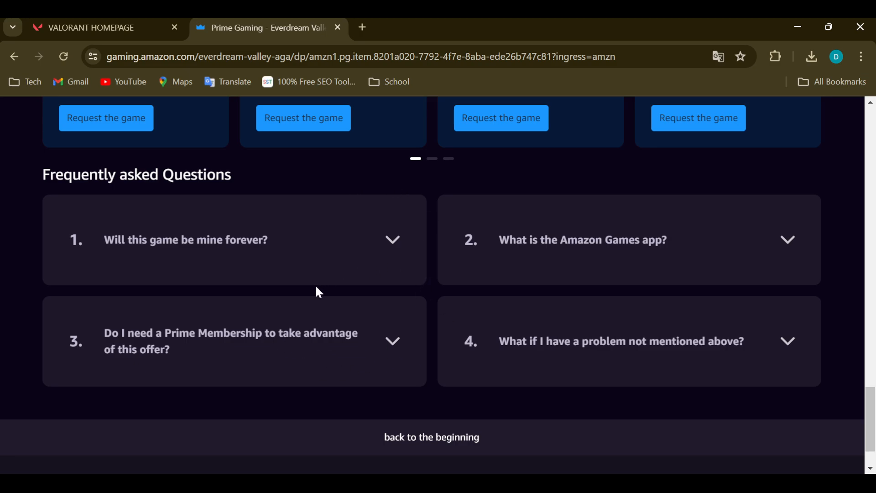
mouse_move(811, 373)
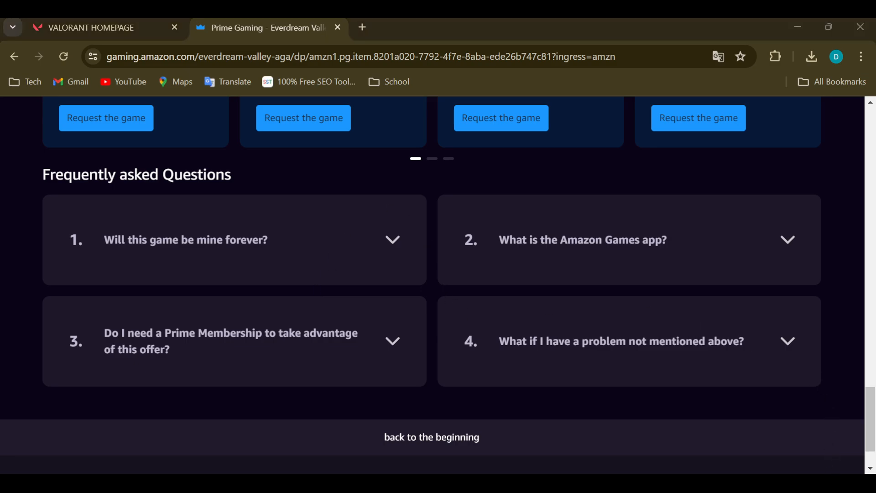
scroll(down, 3)
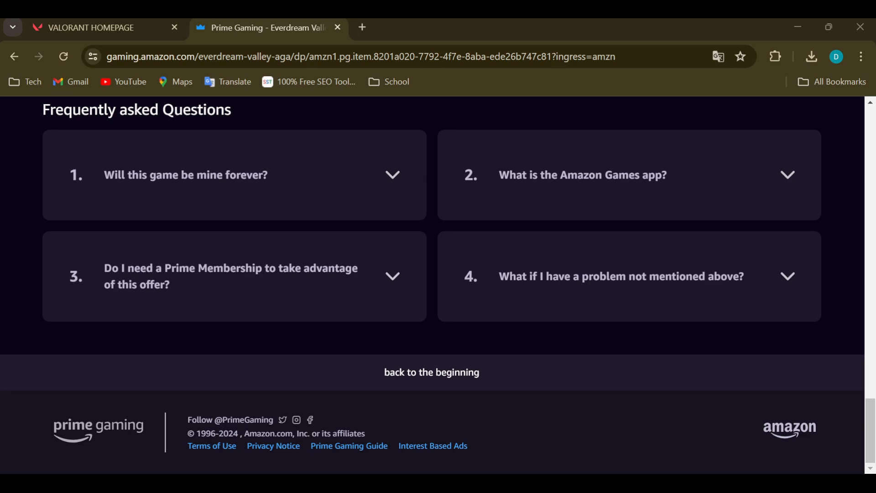
scroll(up, 3)
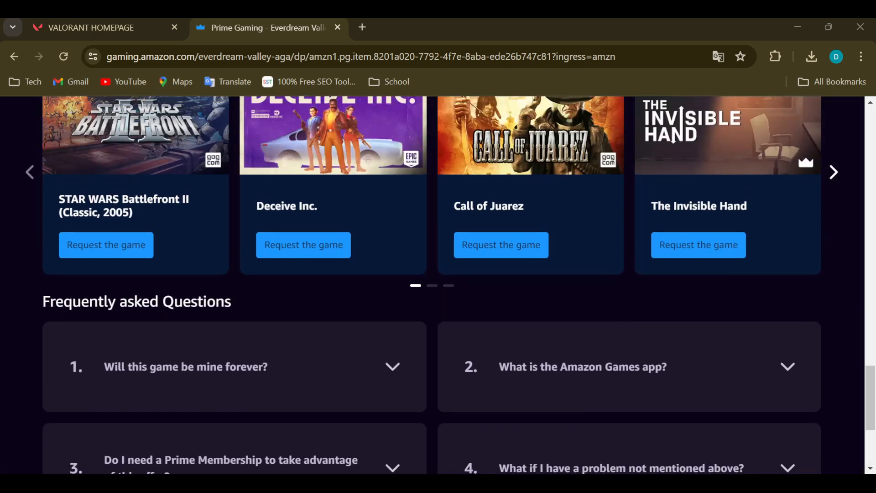
scroll(down, 3)
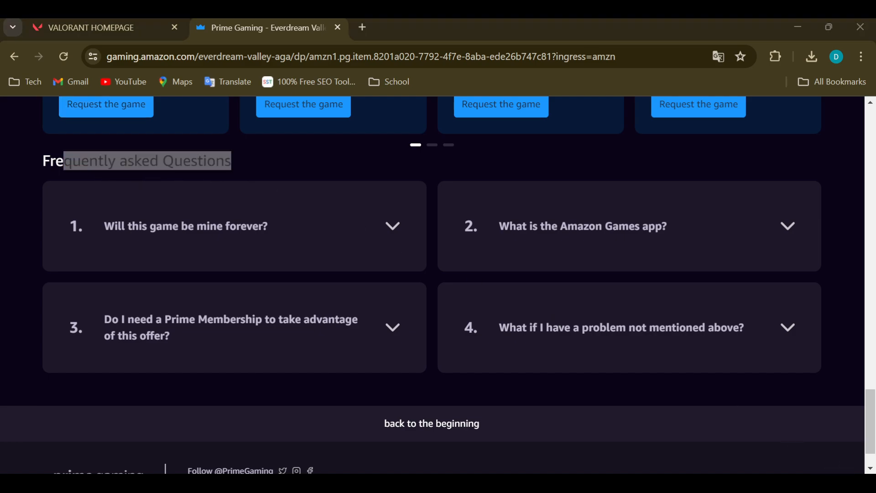
scroll(down, 3)
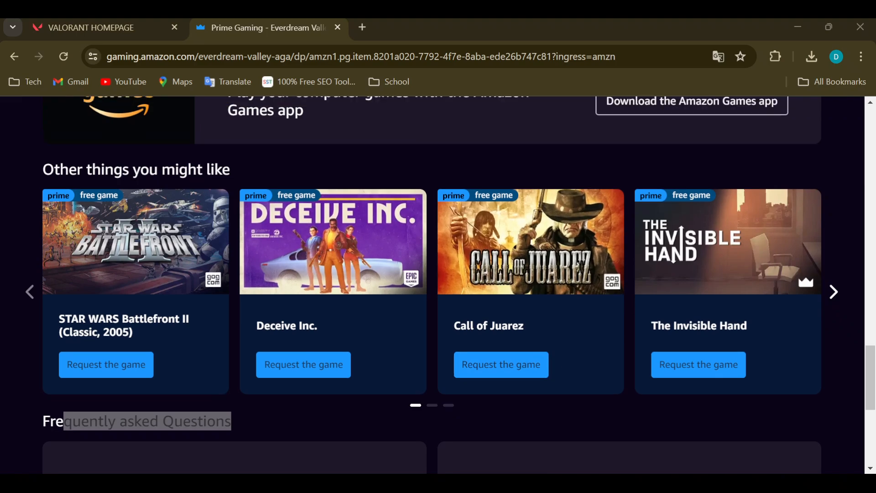
- Scroll to the Everdream Valley banner with Get the game, then slightly down to gaming media
scroll(up, 3)
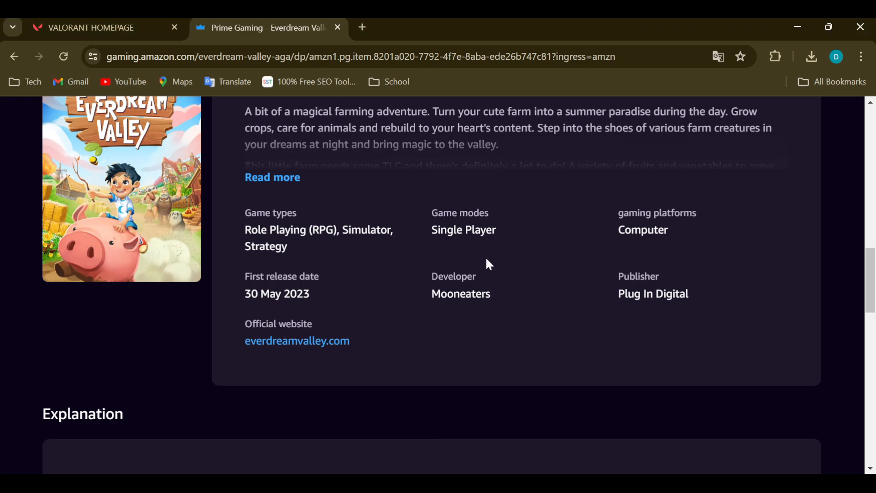
scroll(up, 3)
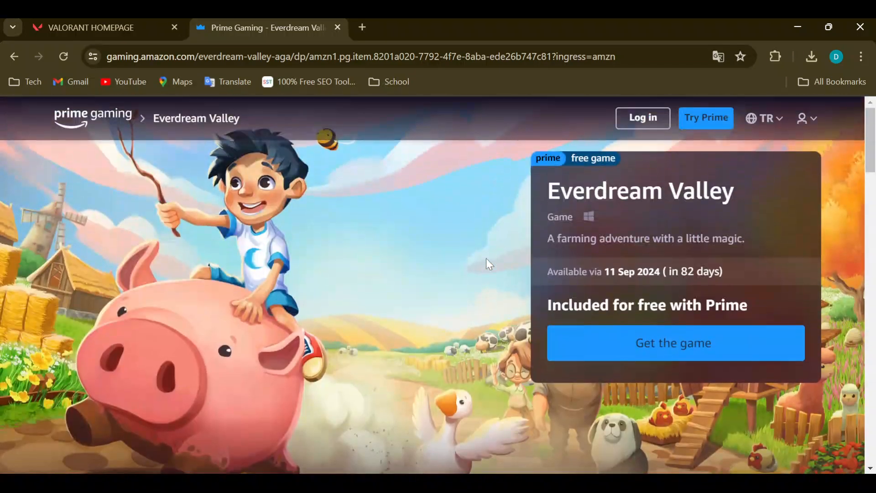
scroll(down, 3)
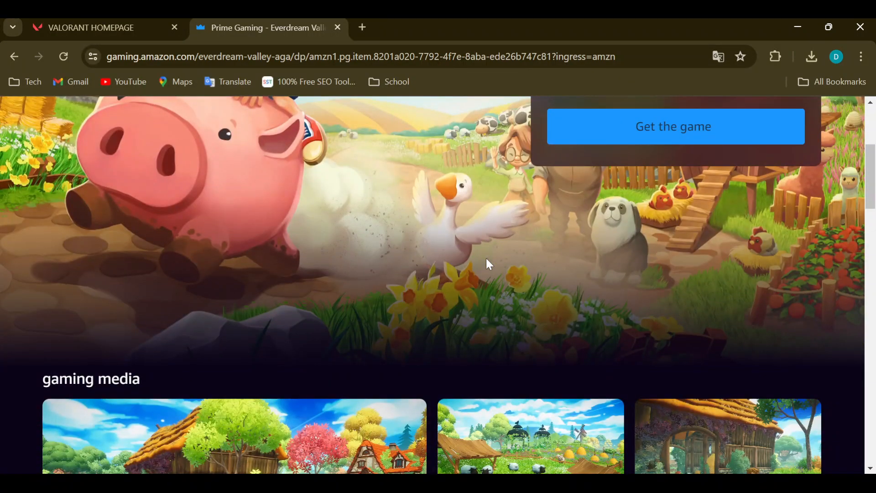